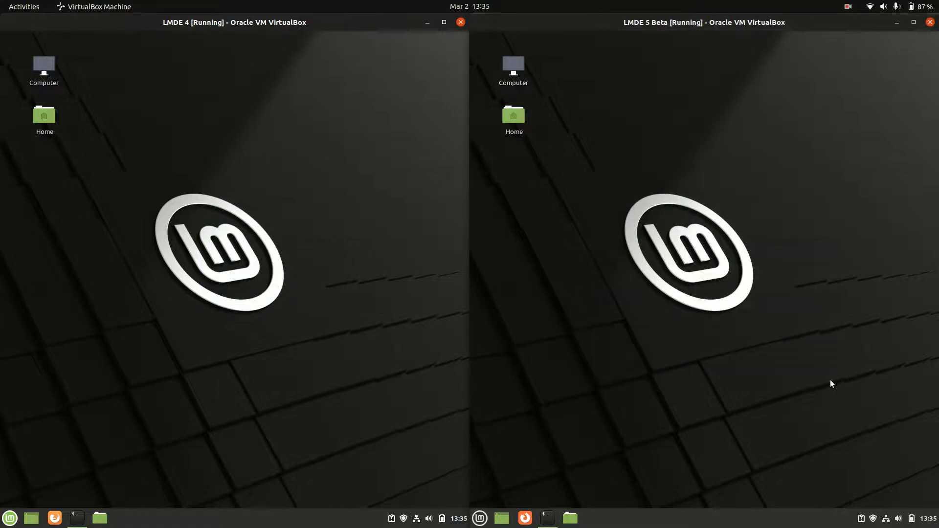
pyautogui.moveTo(336, 277)
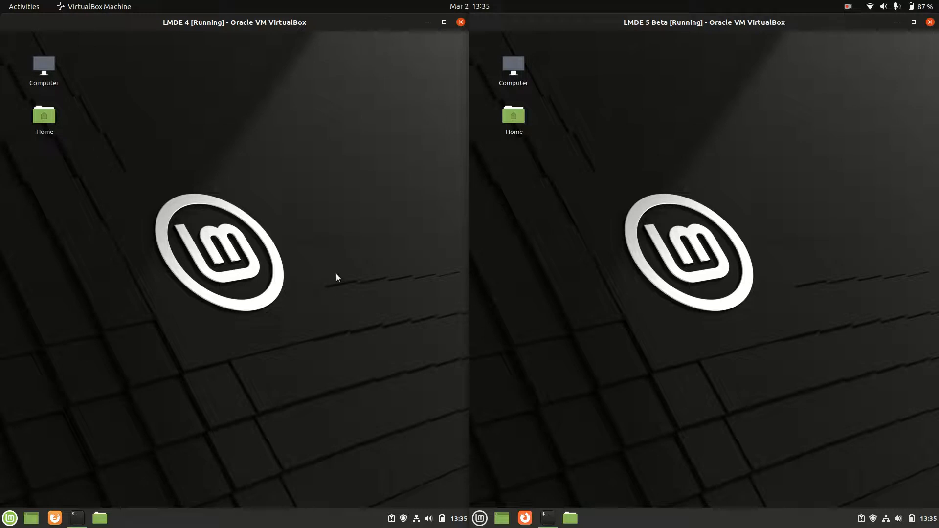
pyautogui.moveTo(467, 206)
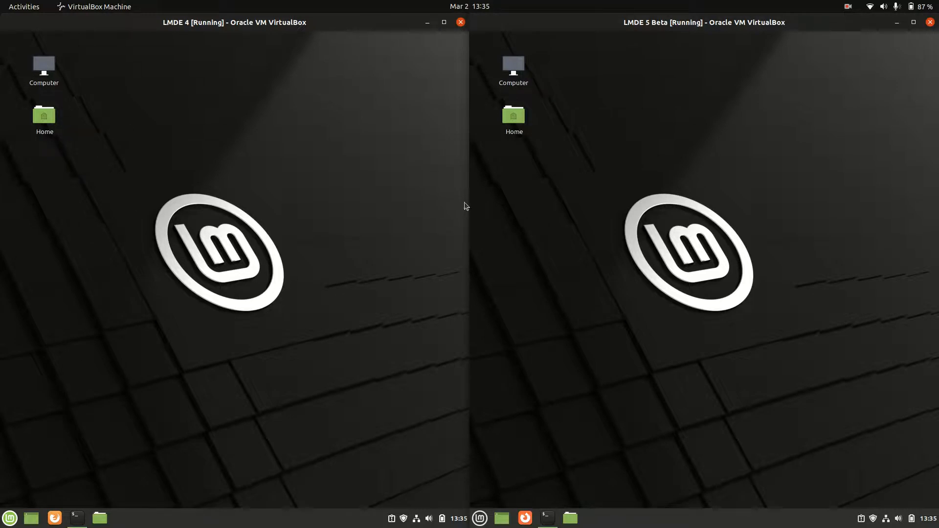
pyautogui.moveTo(627, 227)
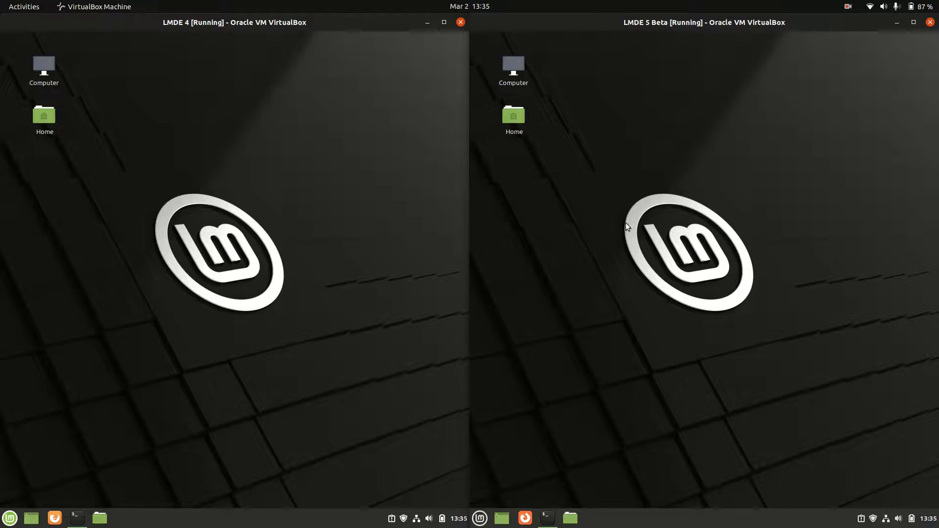
pyautogui.moveTo(569, 193)
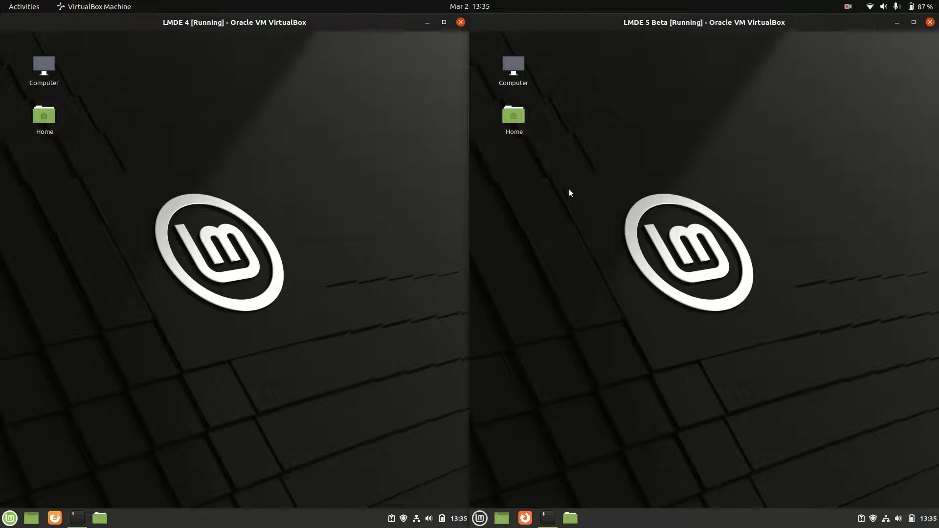
# Open the Mint Menu in both VMs and browse LMDE 5 Beta's Internet apps
pyautogui.moveTo(126, 162); pyautogui.dragTo(468, 331)
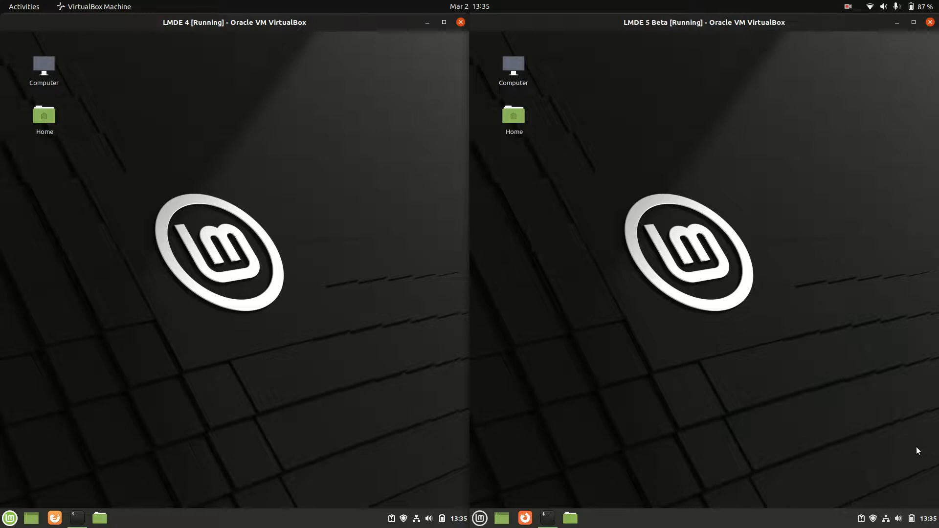
pyautogui.moveTo(376, 5)
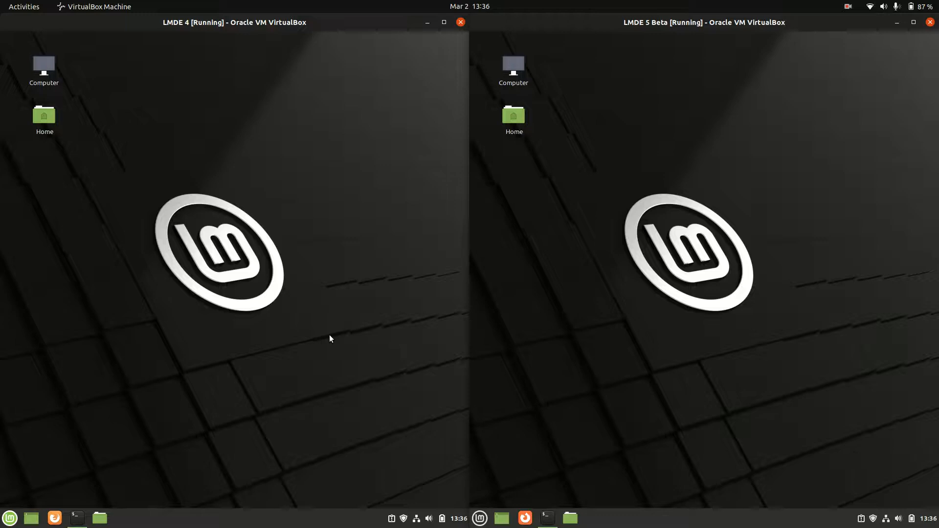
pyautogui.moveTo(113, 452)
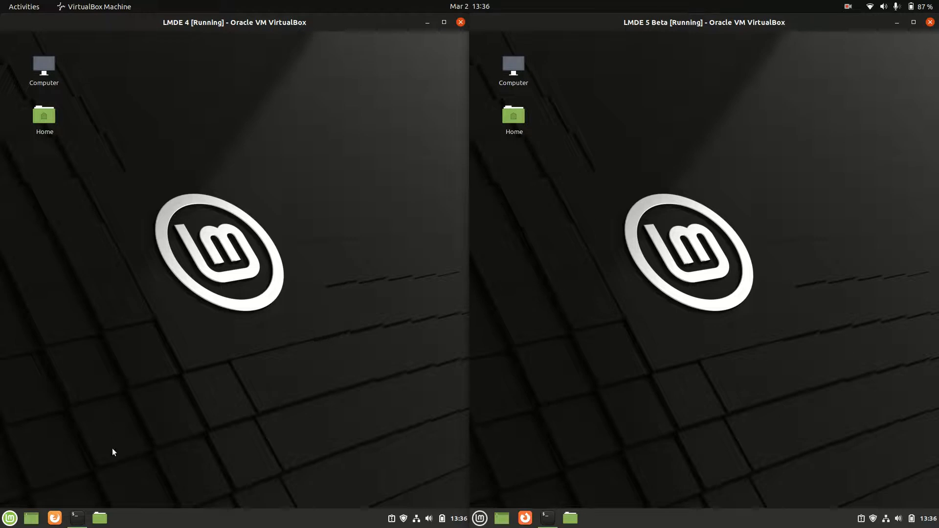
pyautogui.click(9, 518)
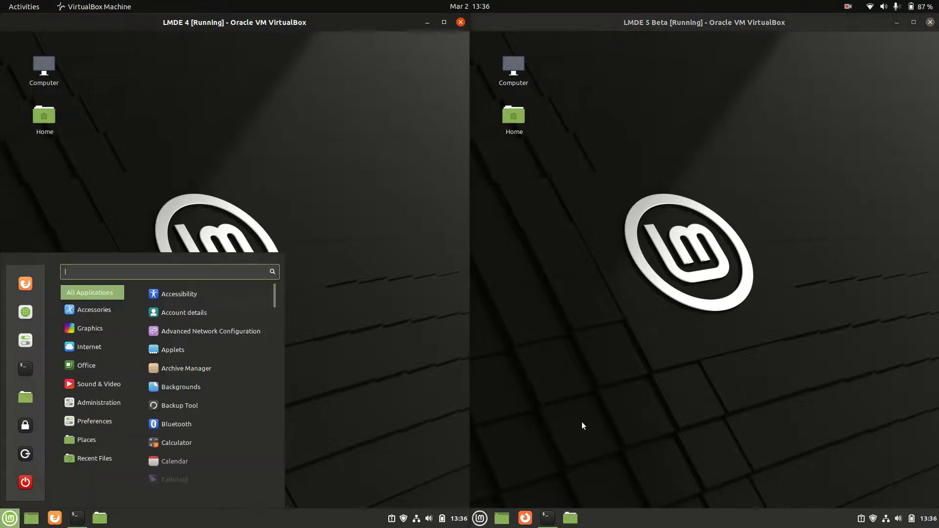
pyautogui.click(479, 518)
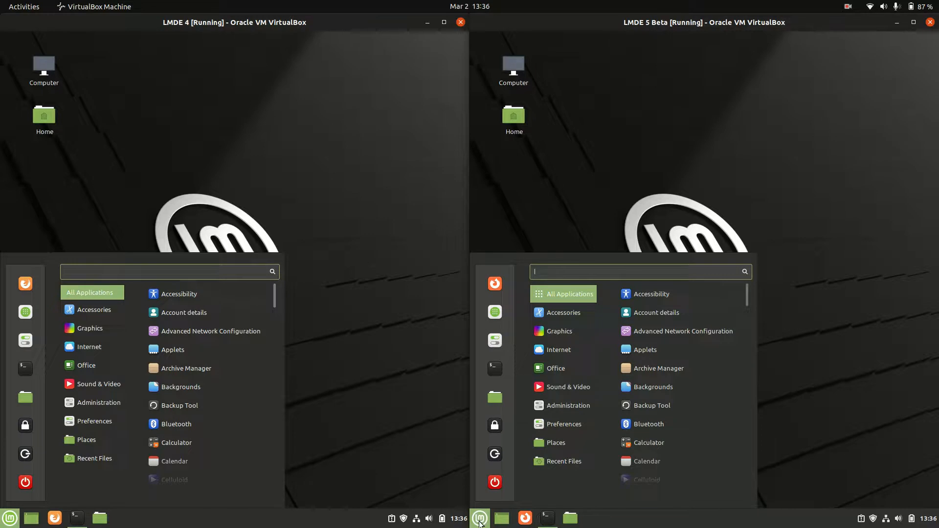
pyautogui.click(558, 349)
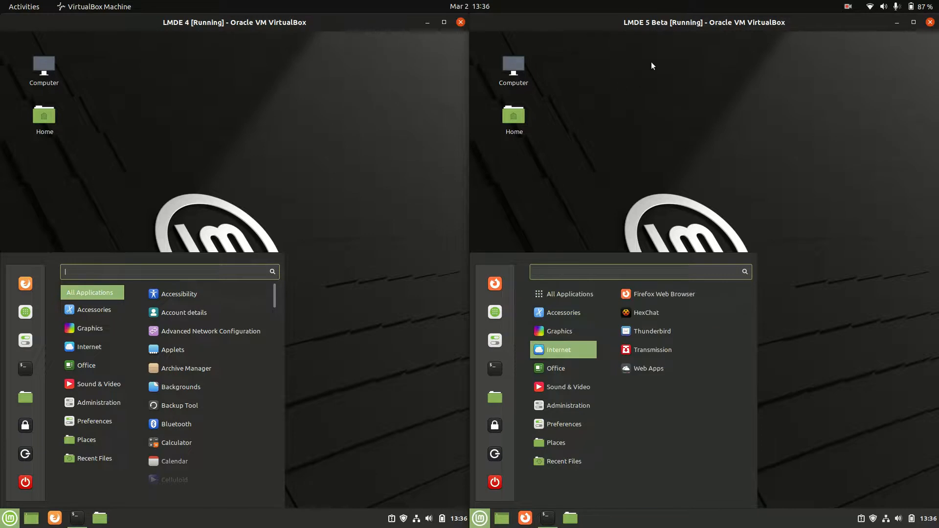
pyautogui.click(621, 324)
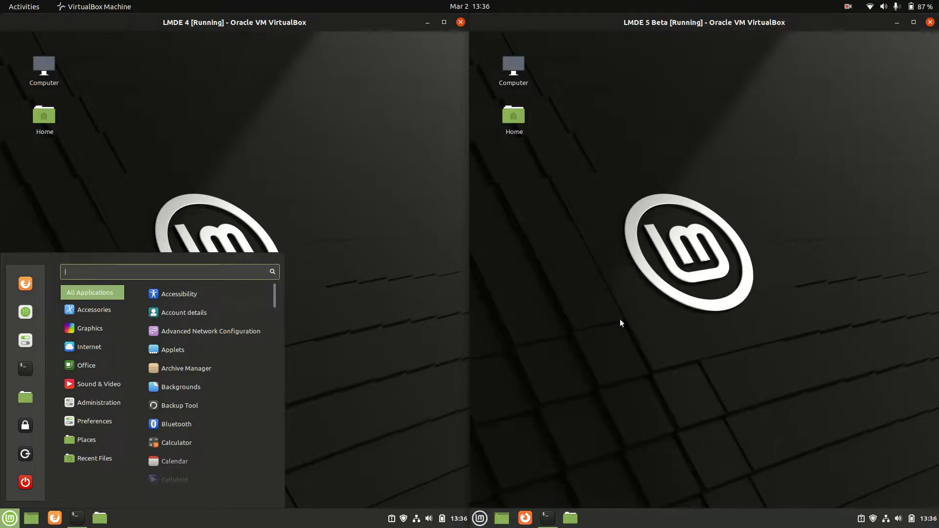
# Compare menu categories, including LMDE 4's Accessories, and open the Home folder in each VM
pyautogui.click(480, 518)
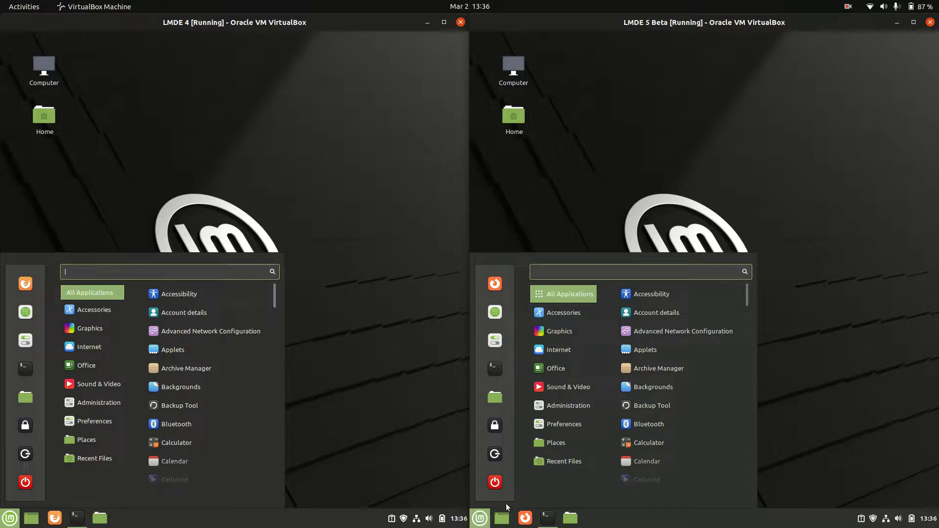
pyautogui.click(563, 460)
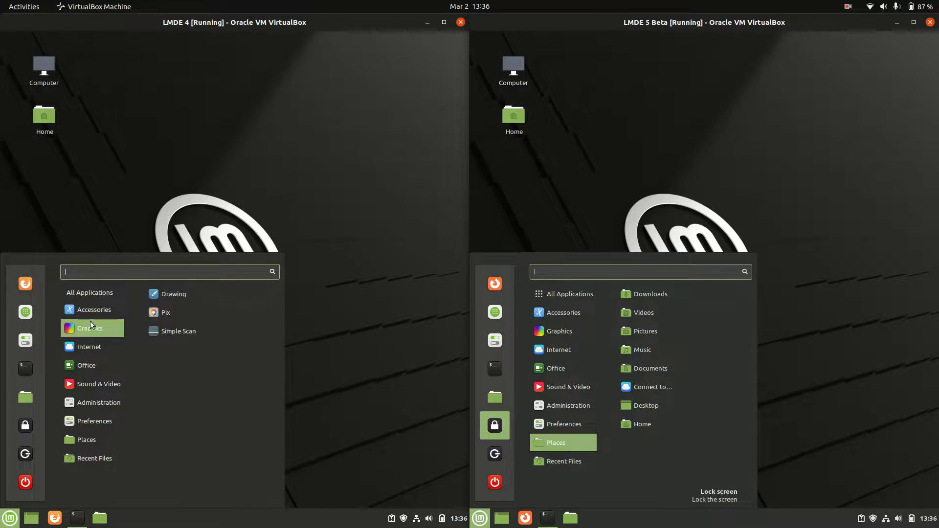
pyautogui.click(85, 364)
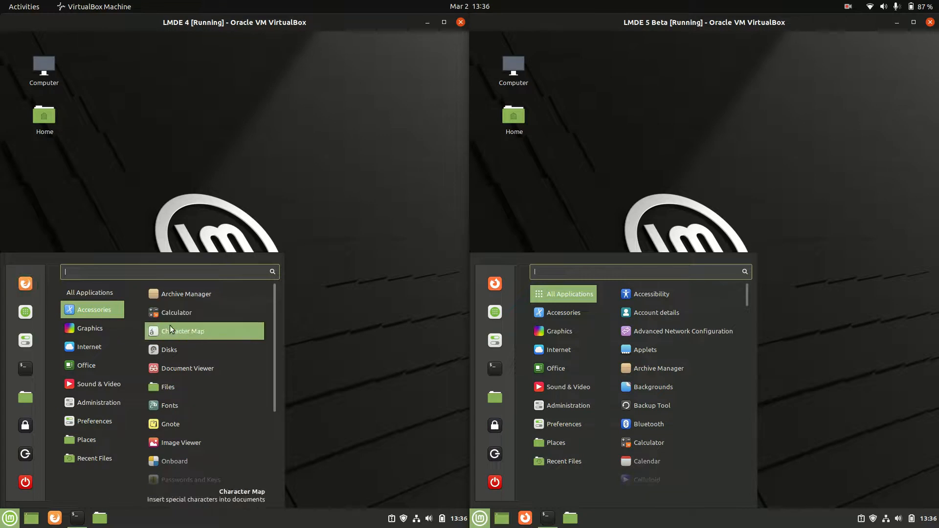
pyautogui.click(557, 350)
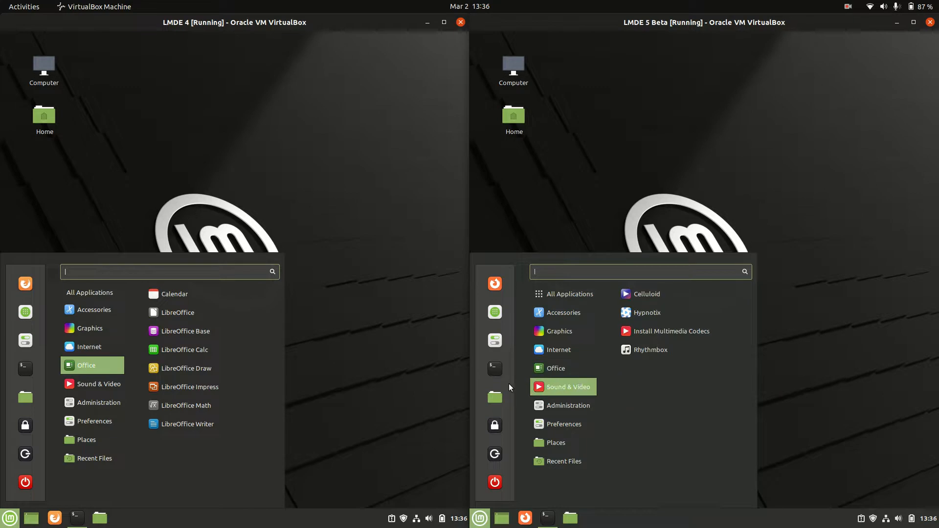
pyautogui.click(98, 384)
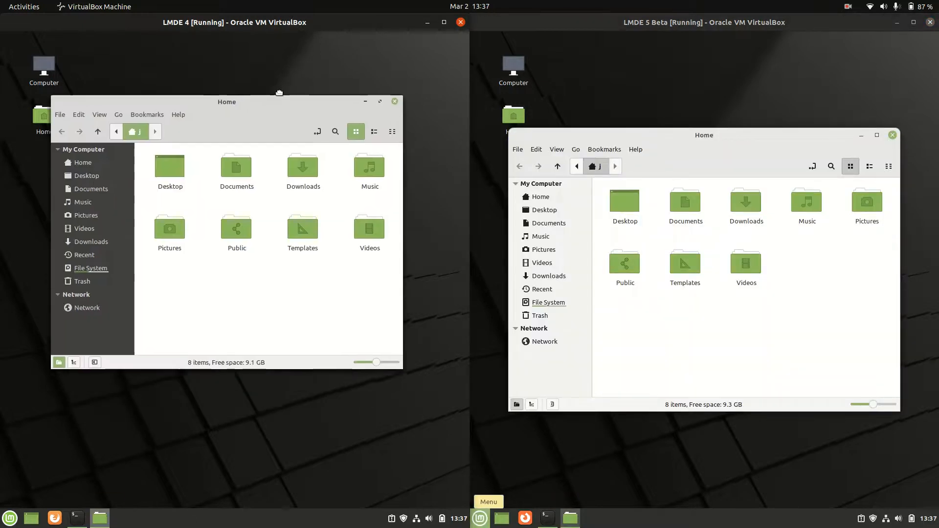
# Dismiss LMDE 4's Help menu, view Nemo 5.2.4's About dialog in LMDE 5 Beta, then close it
pyautogui.click(225, 115)
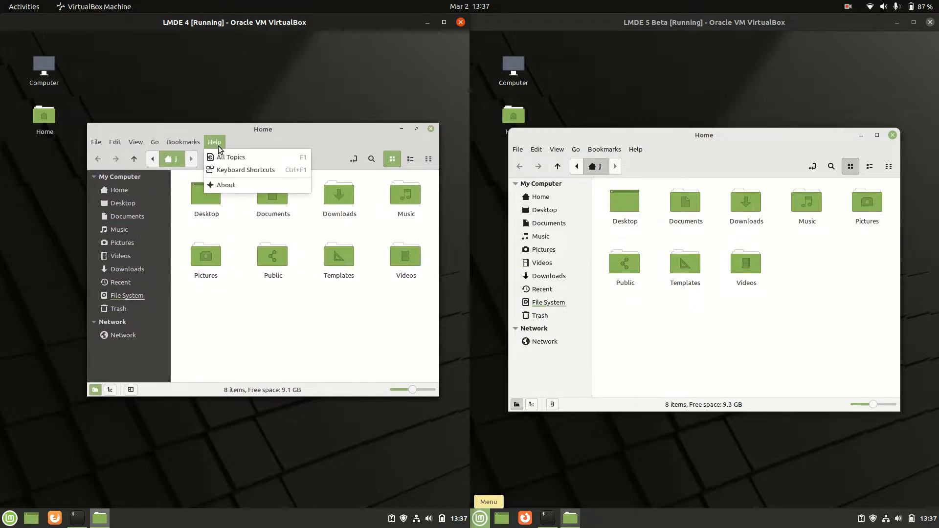
pyautogui.click(226, 184)
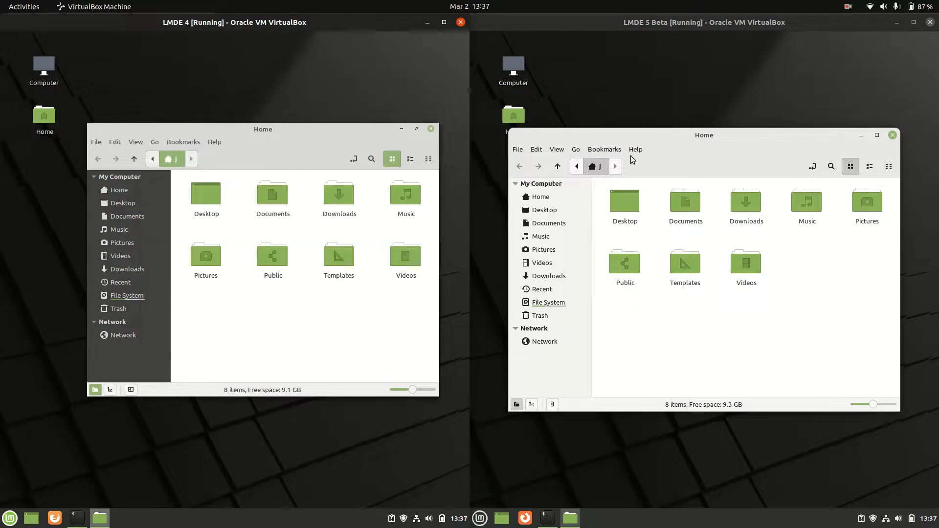
pyautogui.click(634, 149)
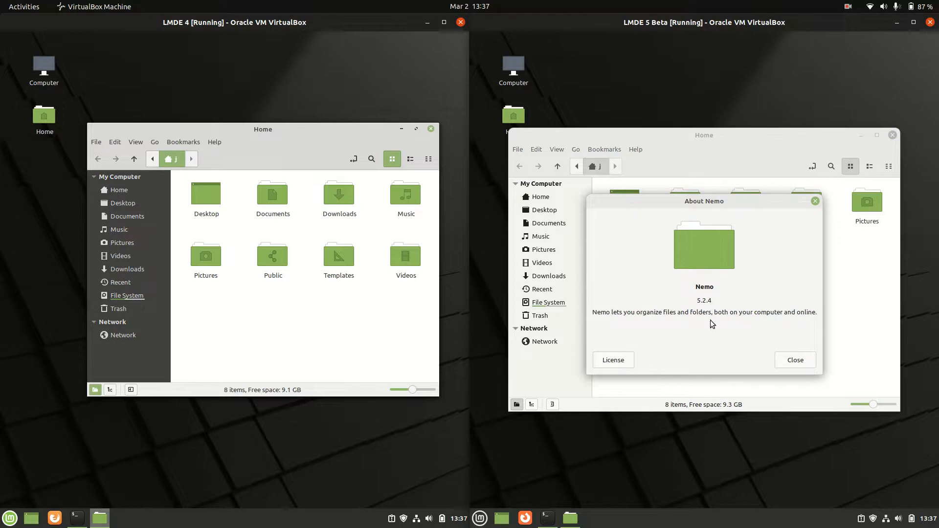
pyautogui.click(794, 360)
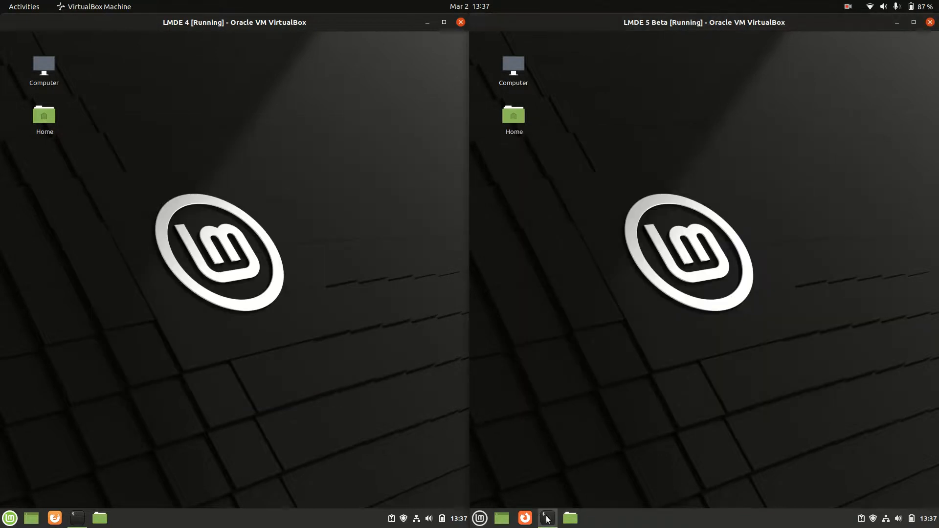
# Launch a terminal from the LMDE 5 Beta taskbar
pyautogui.click(77, 518)
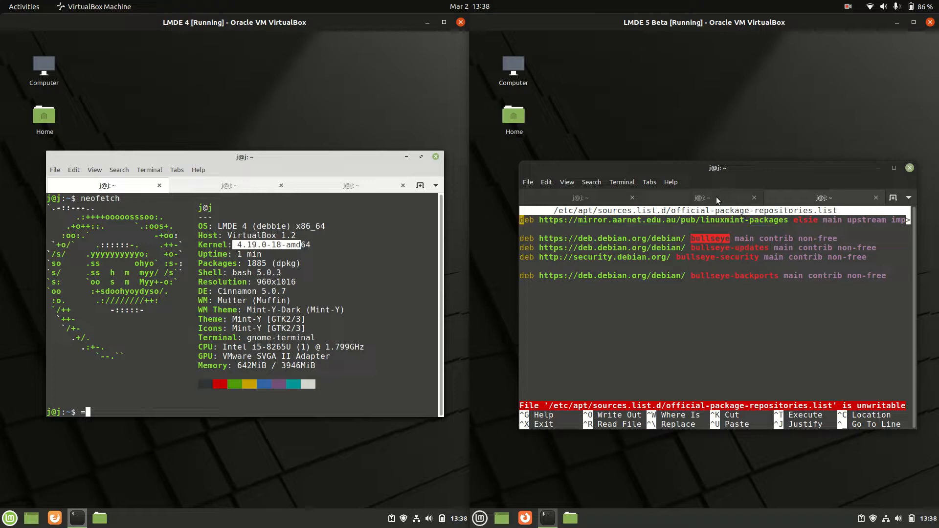
pyautogui.moveTo(299, 193)
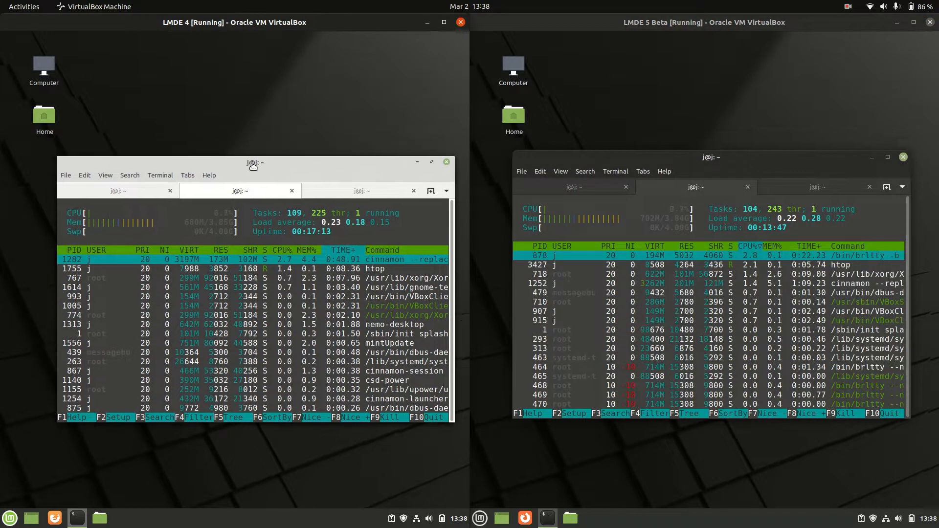
# Open the application menus in LMDE 4 and LMDE 5 Beta
pyautogui.click(10, 517)
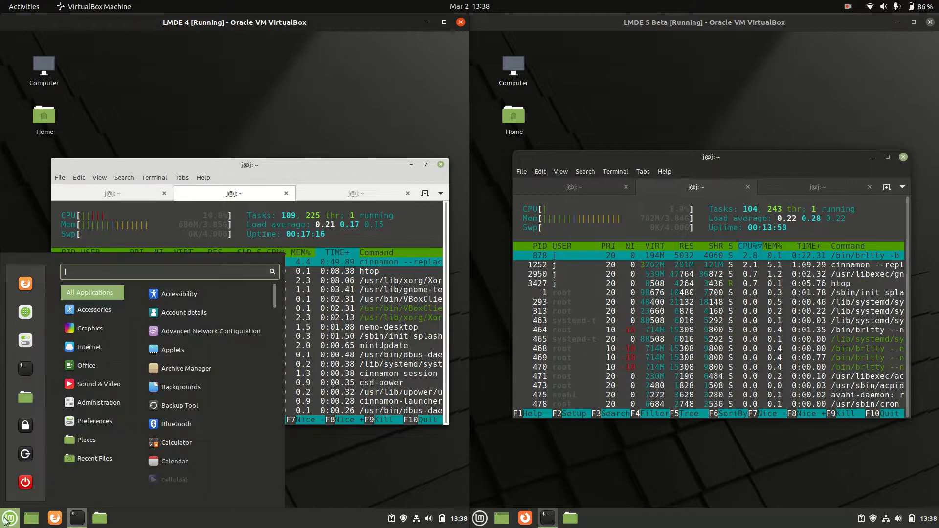
pyautogui.click(478, 518)
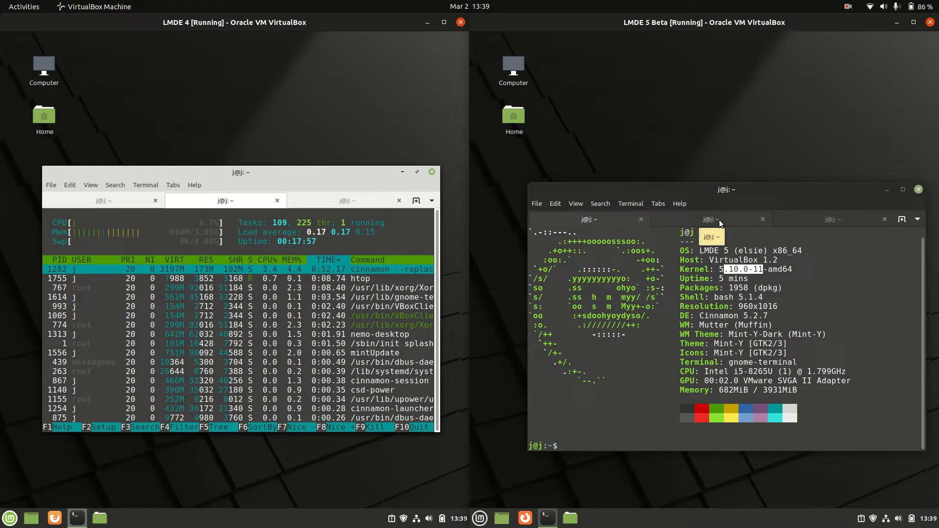
# Bring LMDE 4's neofetch view forward and open the LMDE 5 Beta application menu
pyautogui.click(710, 219)
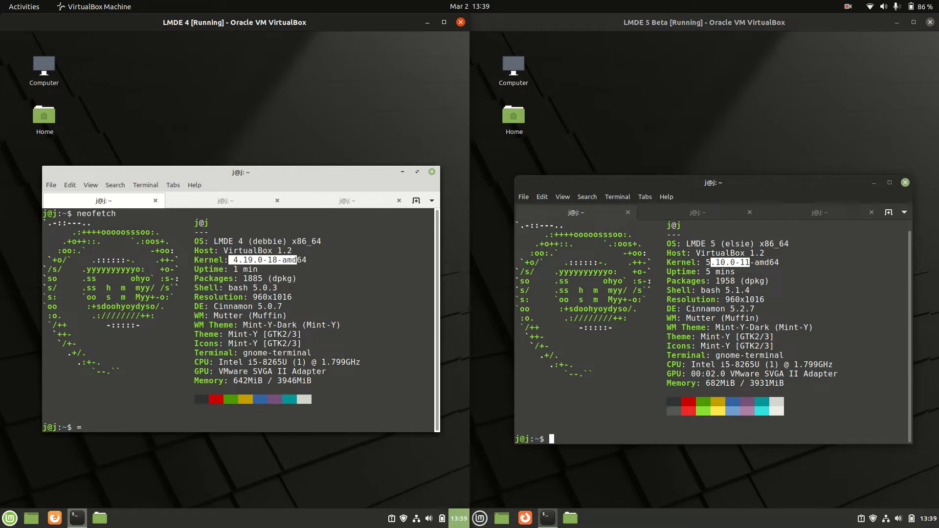
pyautogui.click(9, 517)
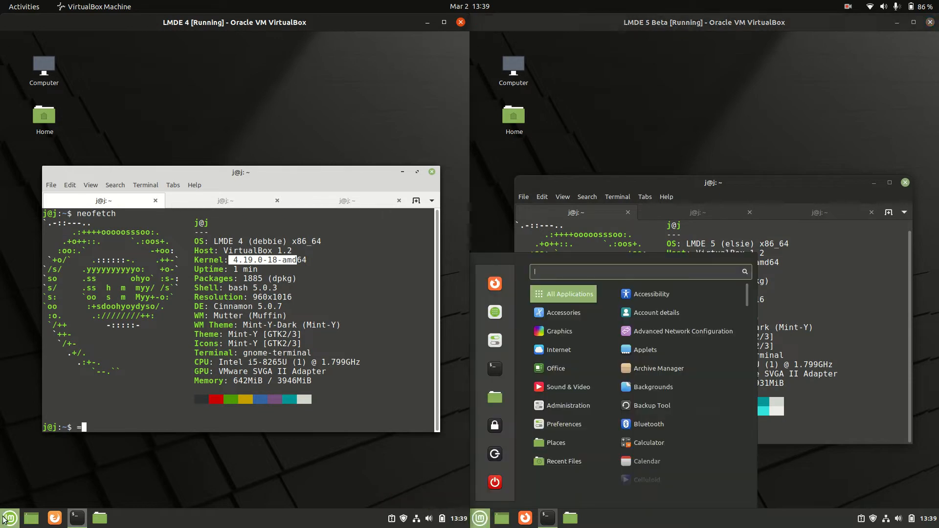